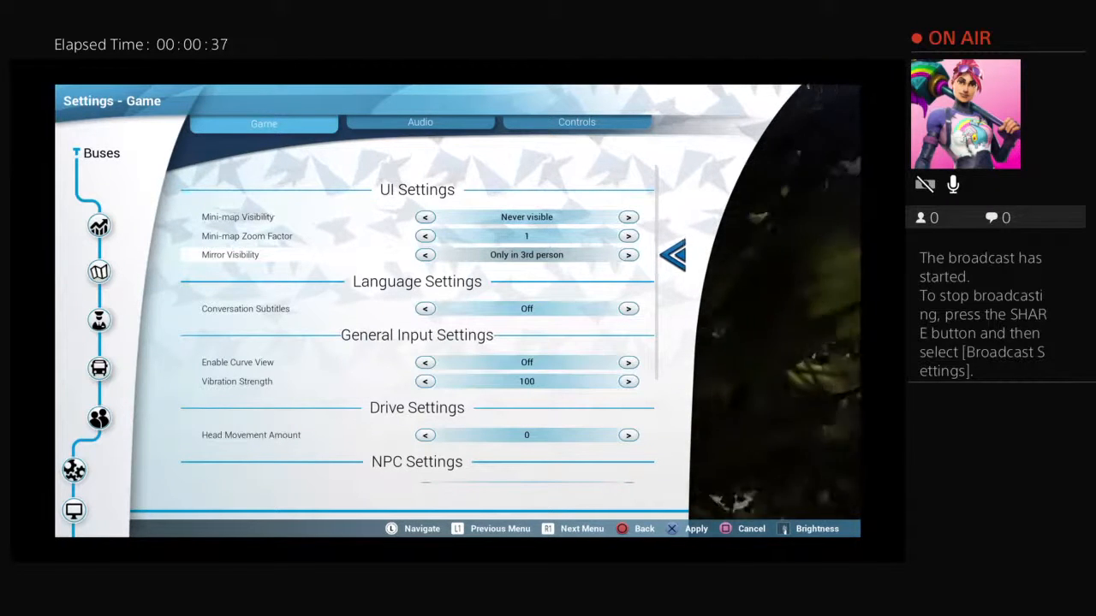
Cycle the Mirror Visibility option until it reads Always Visible.
{"action": "left_click", "coordinate": [424, 254]}
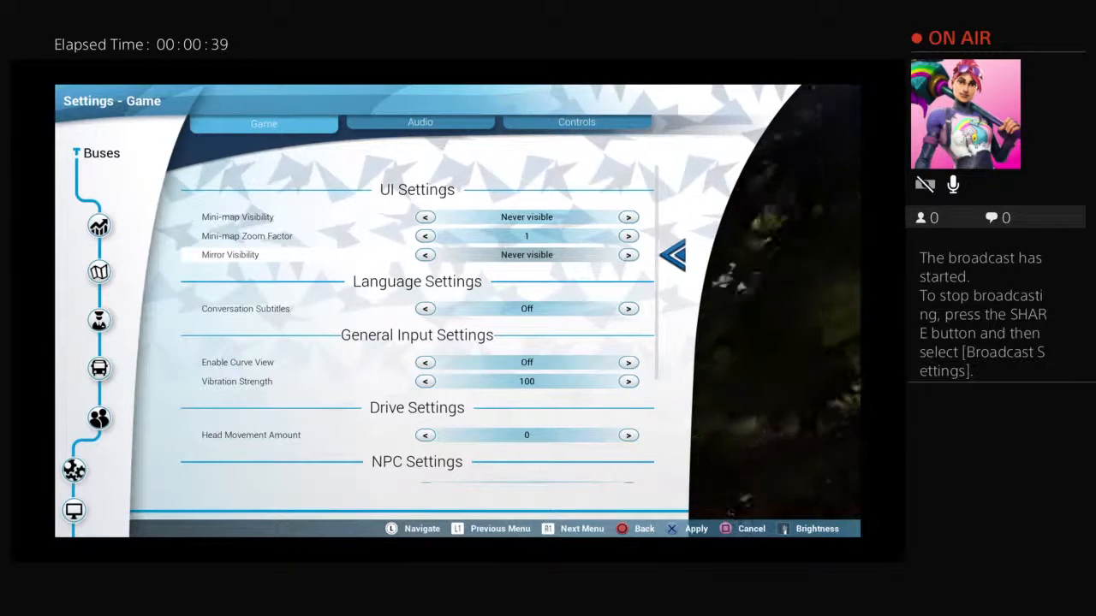
{"action": "left_click", "coordinate": [628, 254]}
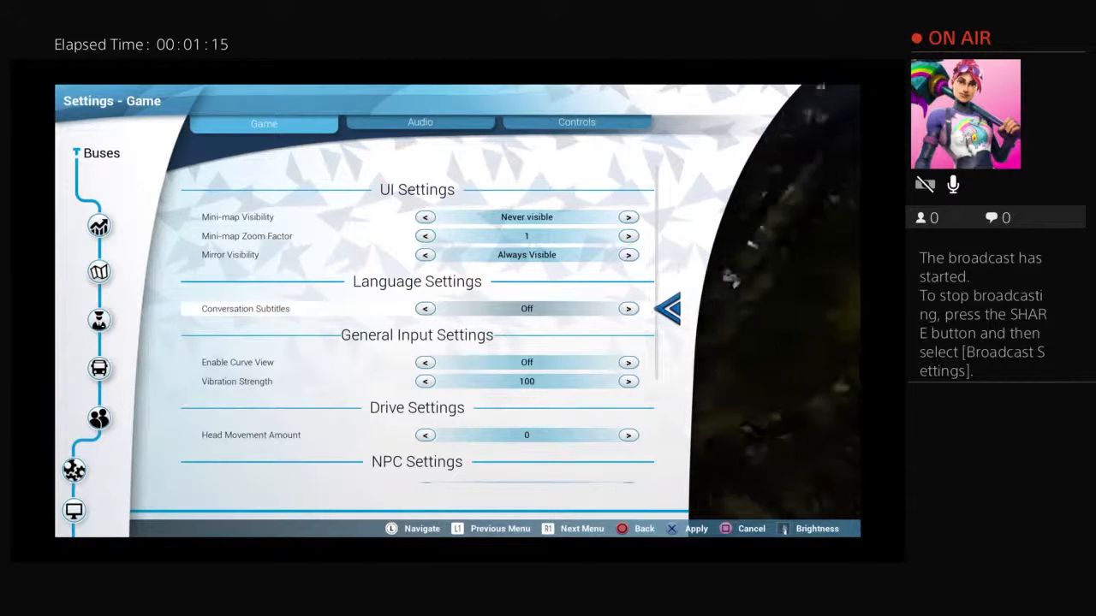
{"action": "scroll", "scroll_direction": "down", "scroll_amount": 3}
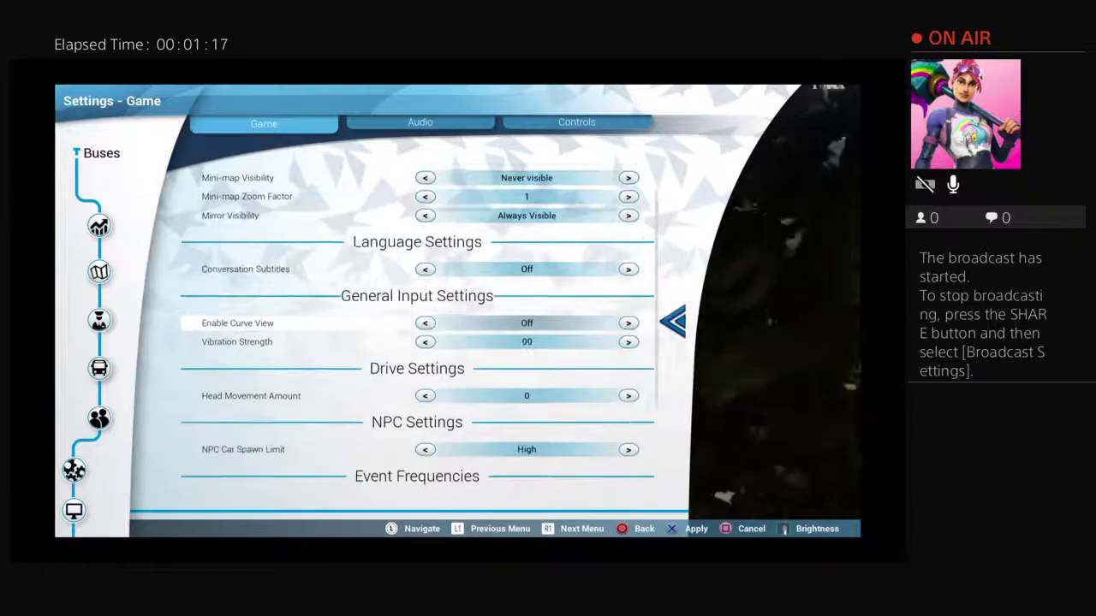
{"action": "left_click", "coordinate": [629, 343]}
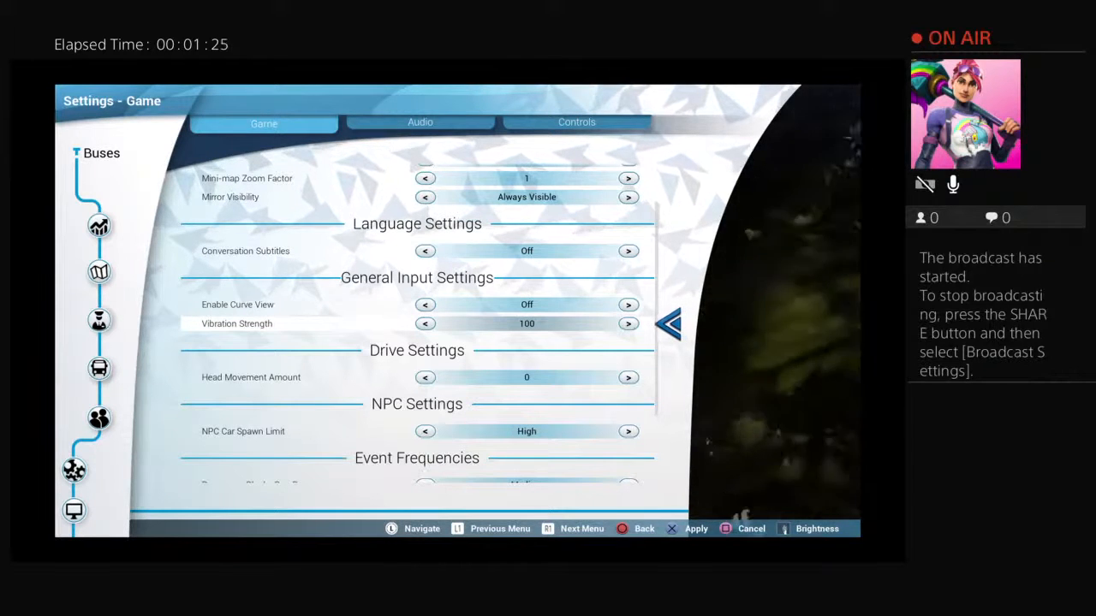
{"action": "scroll", "scroll_direction": "down", "scroll_amount": 3}
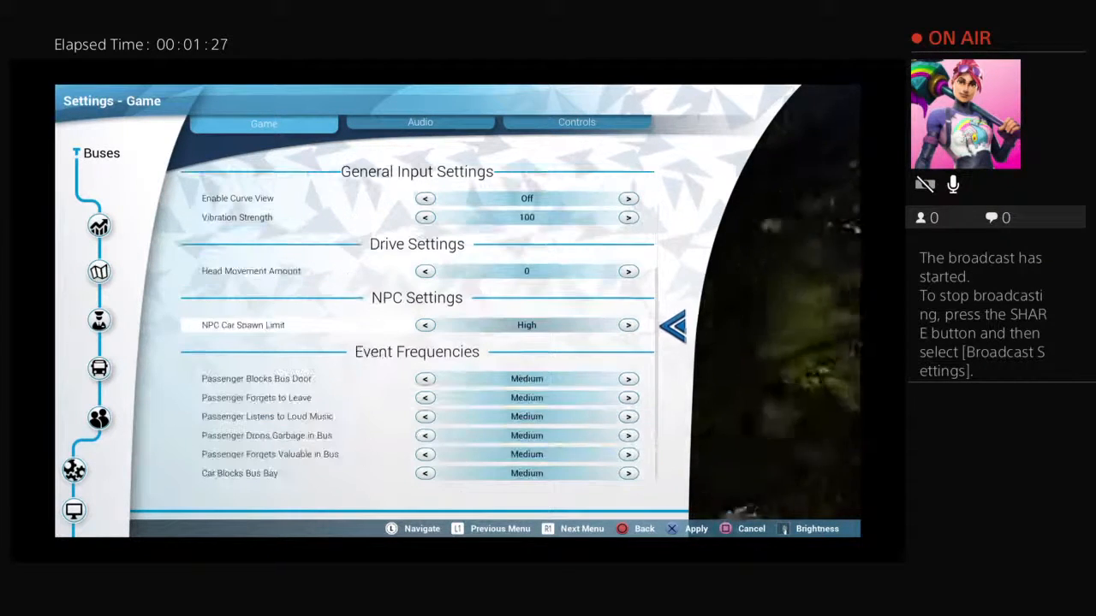
{"action": "scroll", "scroll_direction": "up", "scroll_amount": 3}
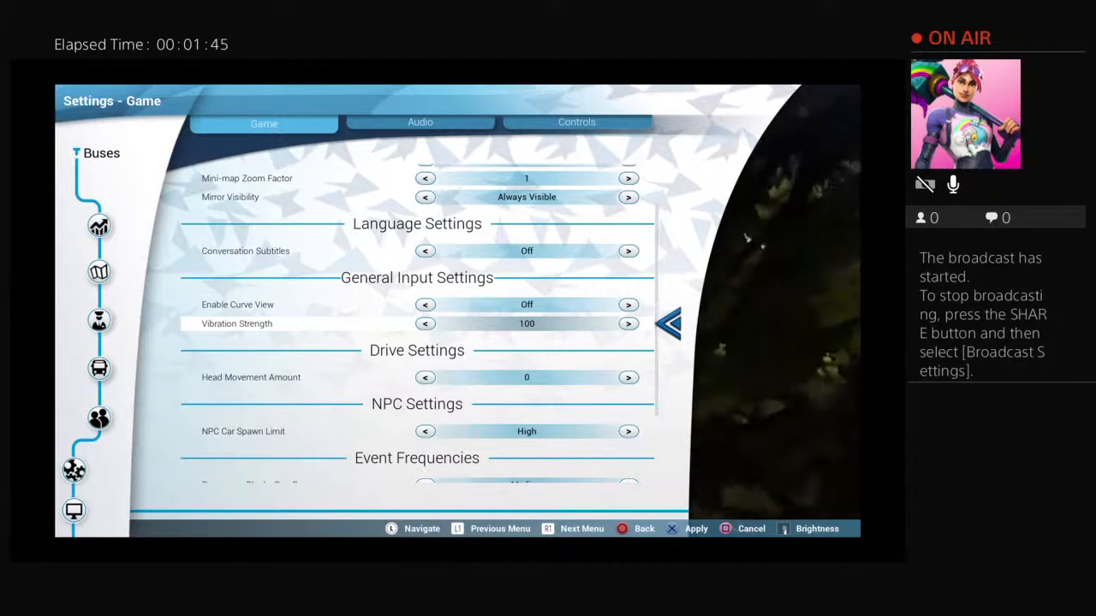
{"action": "scroll", "scroll_direction": "down", "scroll_amount": 3}
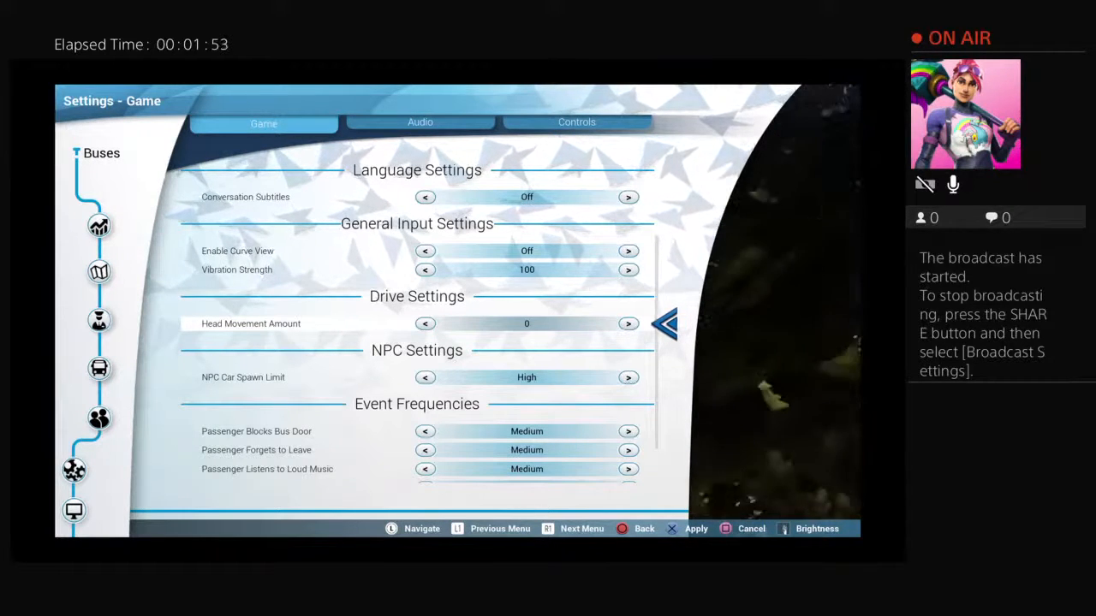
Step Head Movement Amount up from 0 to 1 using the right arrow.
{"action": "left_click", "coordinate": [629, 323]}
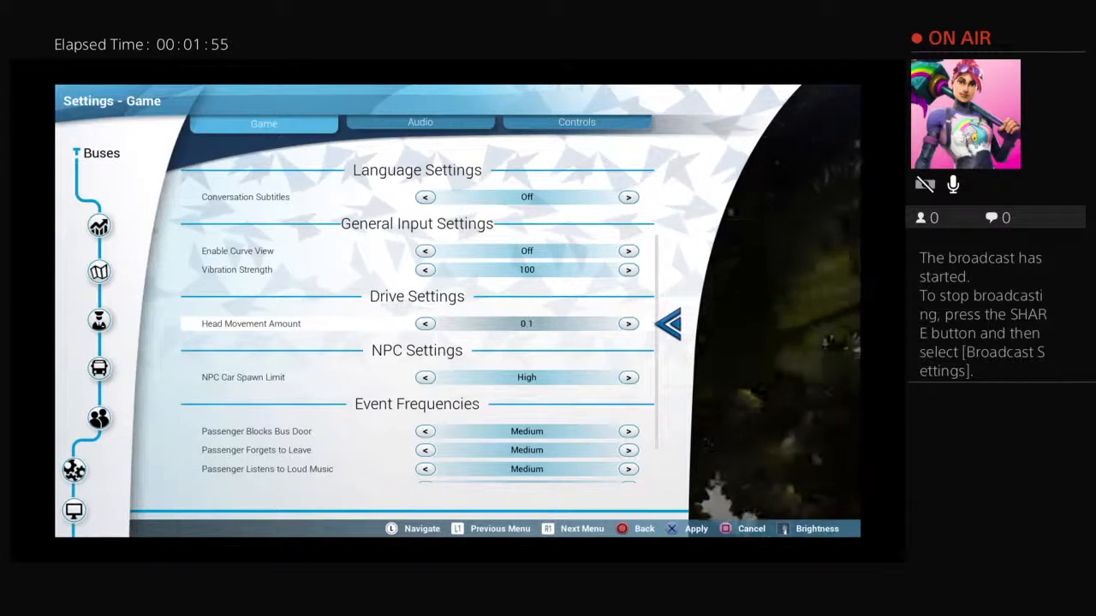
{"action": "left_click", "coordinate": [628, 324]}
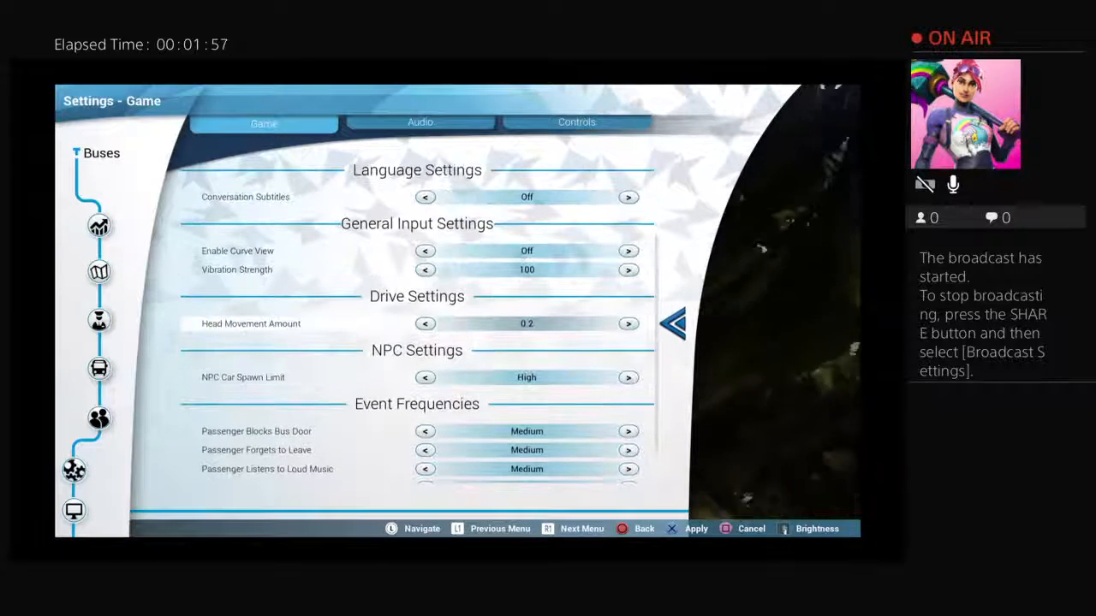
{"action": "left_click", "coordinate": [629, 323]}
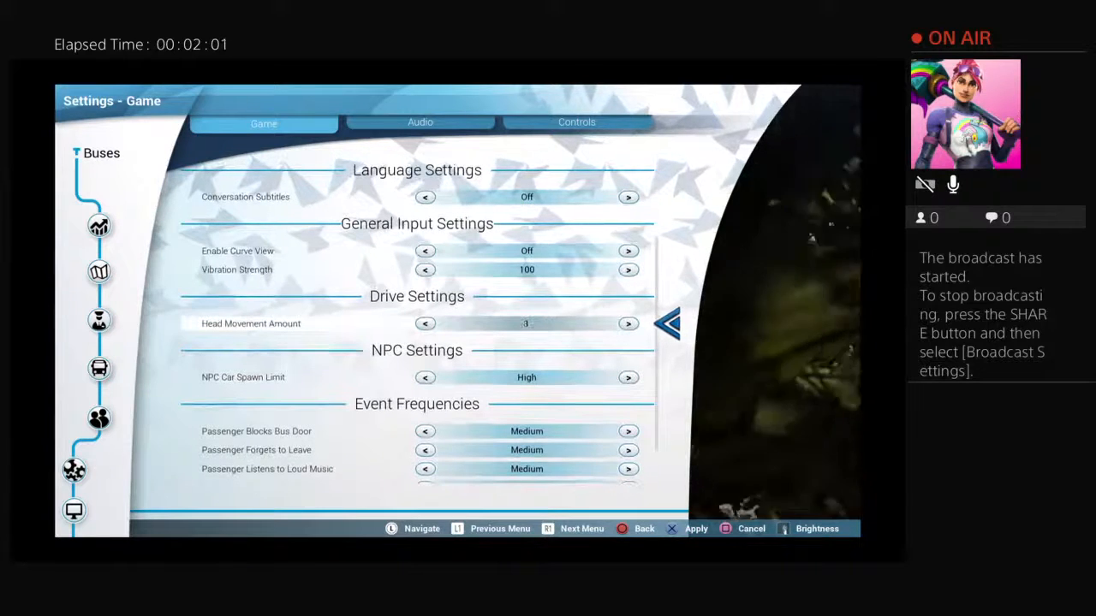
{"action": "scroll", "scroll_direction": "down", "scroll_amount": 3}
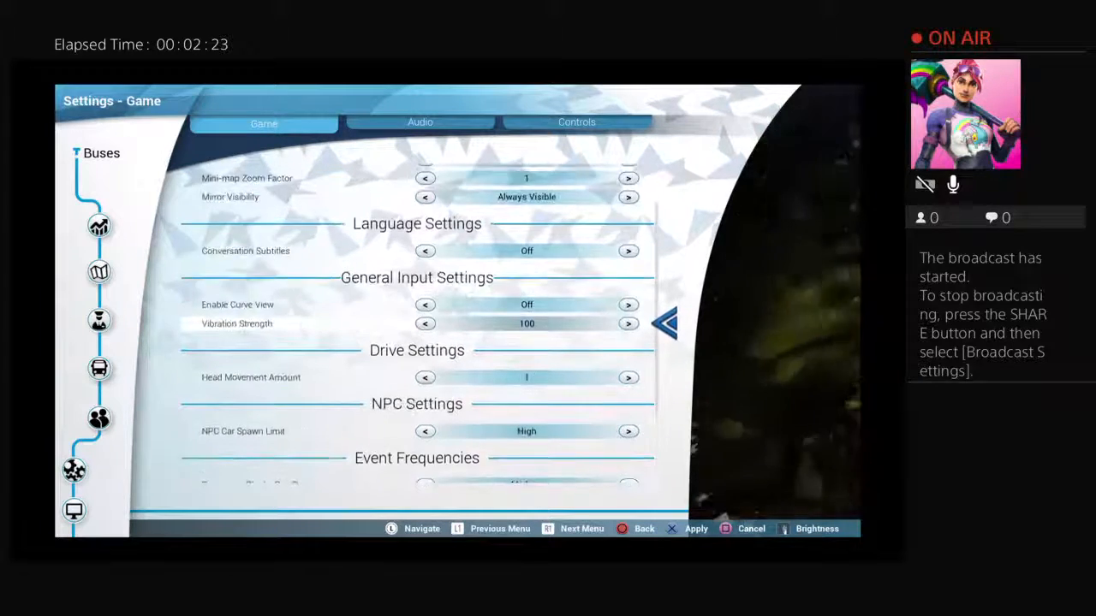
Scroll the game settings list to bring the Mirror Visibility row into view.
{"action": "scroll", "scroll_direction": "up", "scroll_amount": 3}
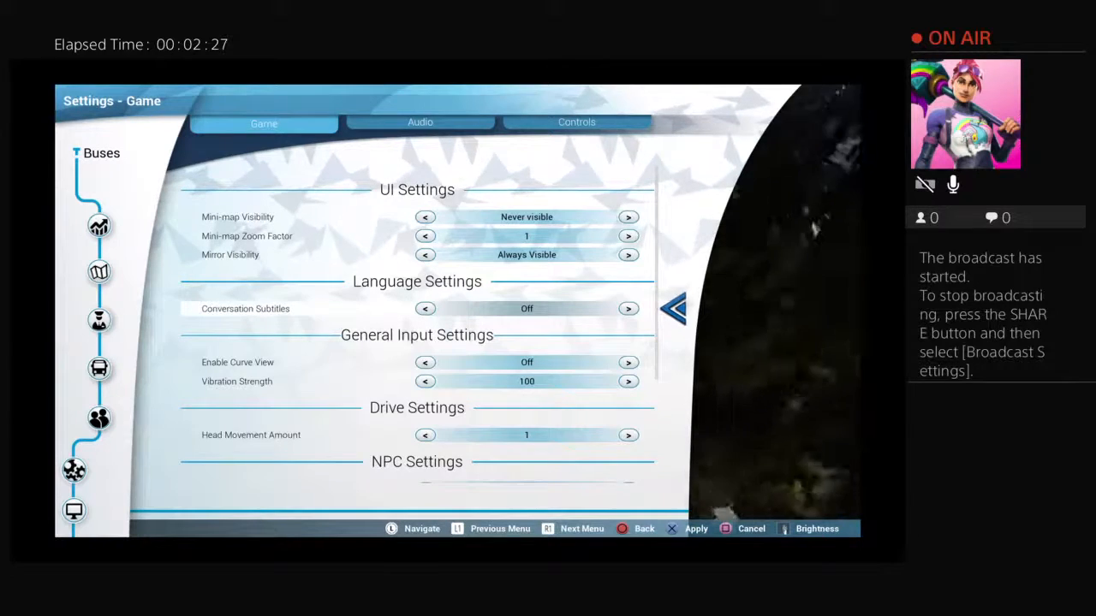
{"action": "scroll", "scroll_direction": "down", "scroll_amount": 3}
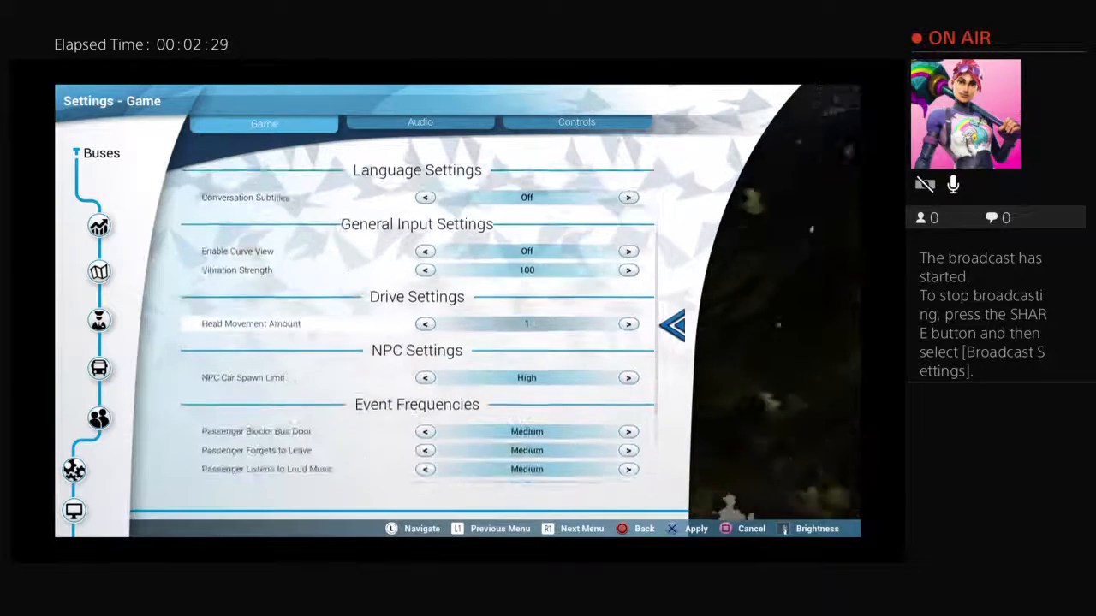
{"action": "scroll", "scroll_direction": "up", "scroll_amount": 3}
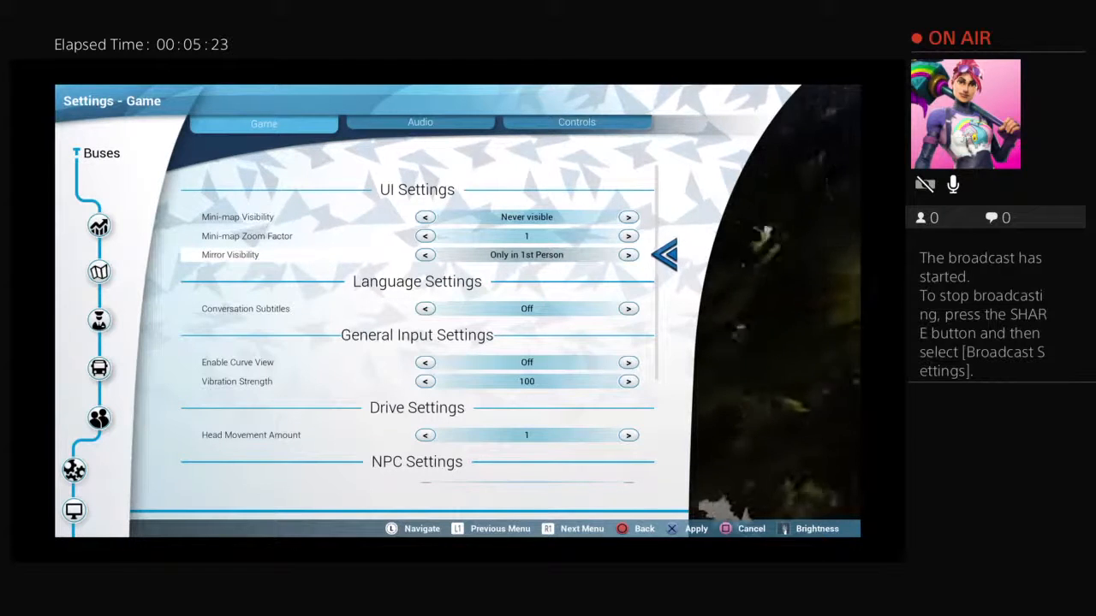
{"action": "scroll", "scroll_direction": "down", "scroll_amount": 3}
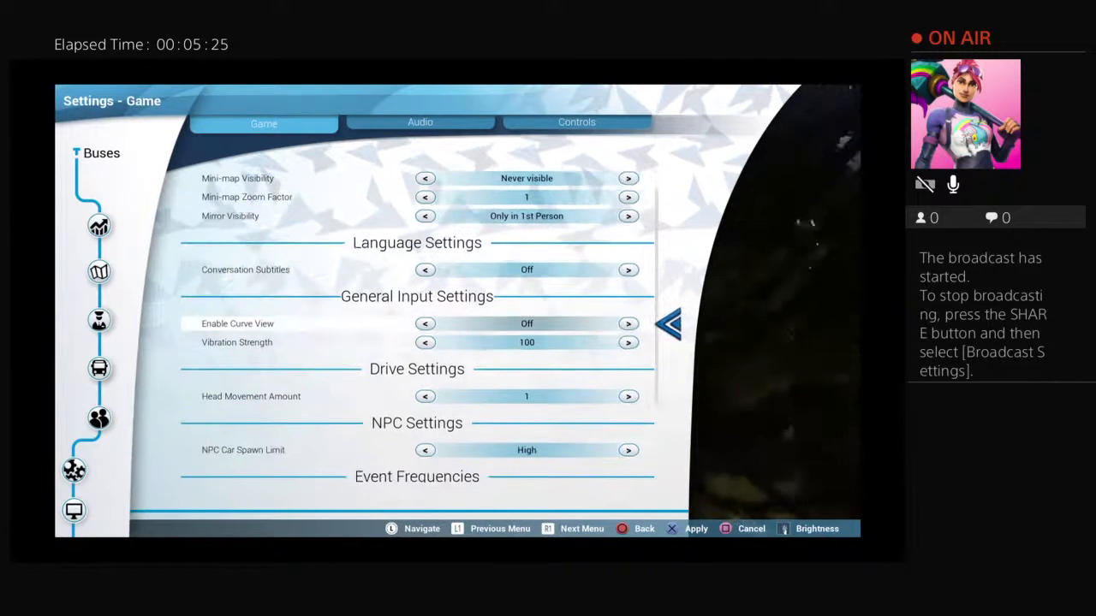
{"action": "scroll", "scroll_direction": "down", "scroll_amount": 3}
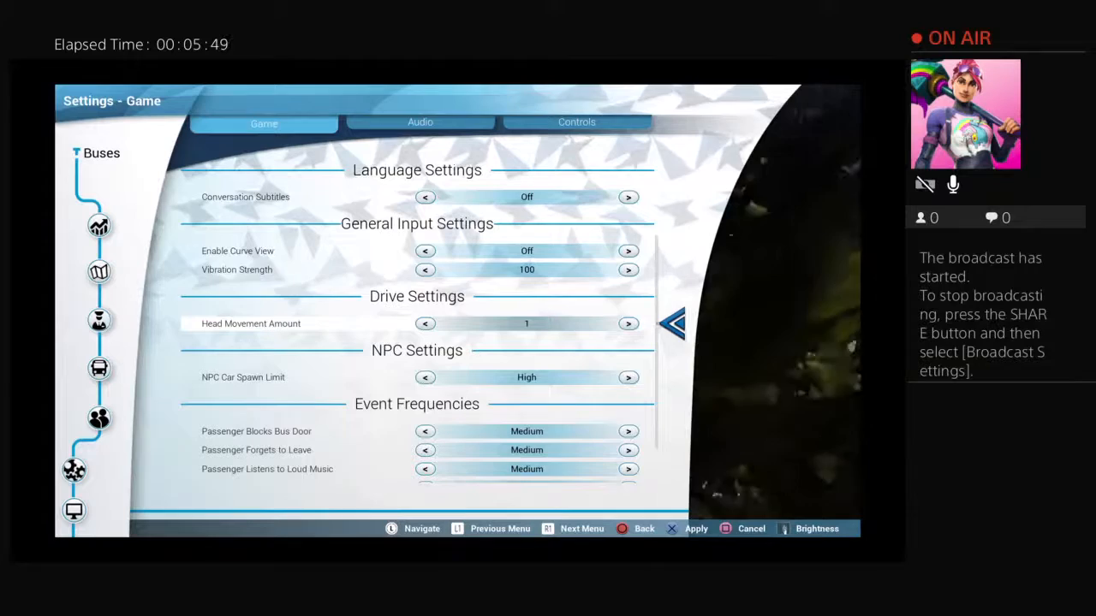
Cycle NPC Car Spawn Limit through Low and Medium up to High.
{"action": "scroll", "scroll_direction": "down", "scroll_amount": 3}
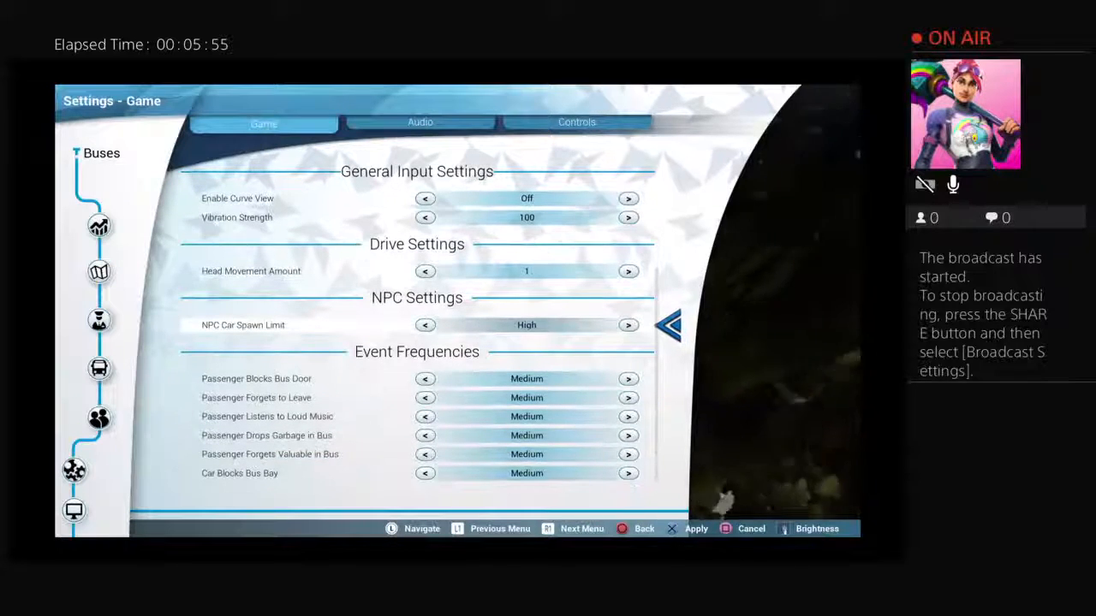
{"action": "left_click", "coordinate": [425, 326]}
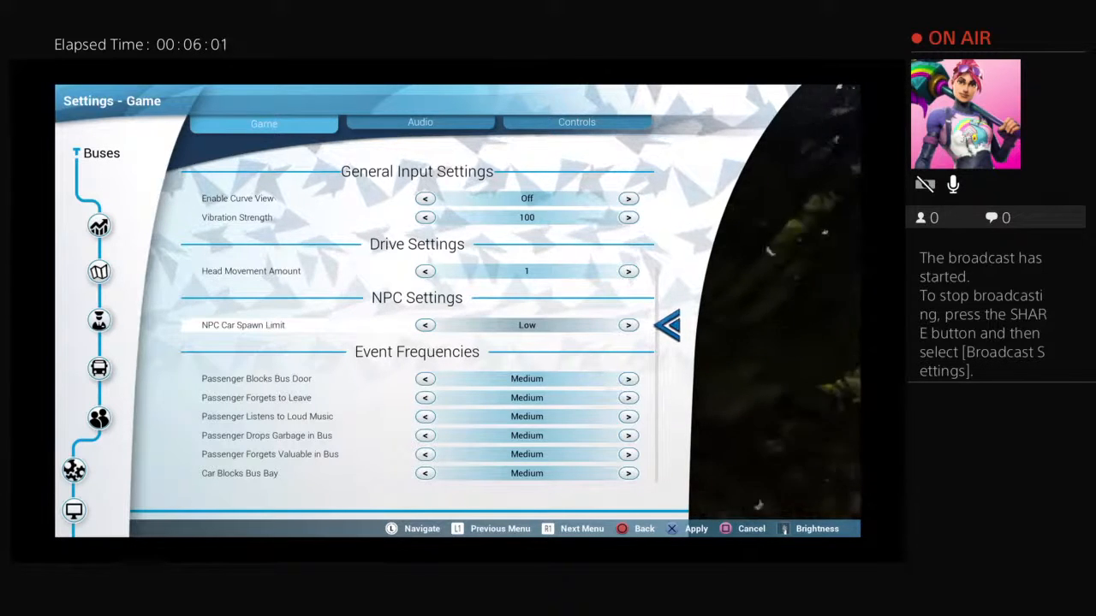
{"action": "scroll", "scroll_direction": "up", "scroll_amount": 3}
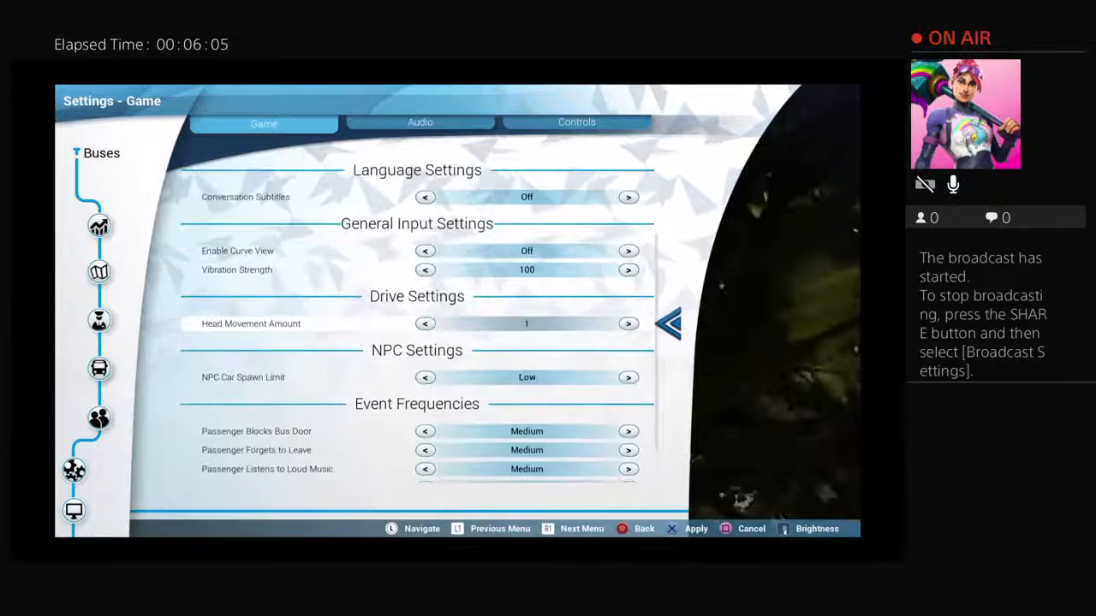
{"action": "left_click", "coordinate": [628, 376]}
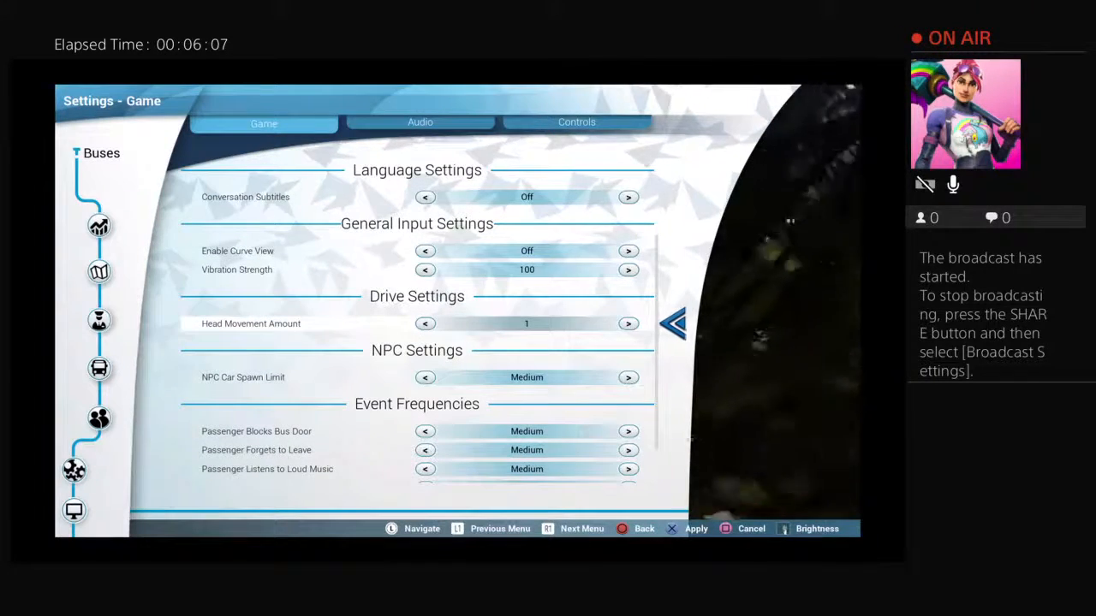
{"action": "left_click", "coordinate": [629, 379]}
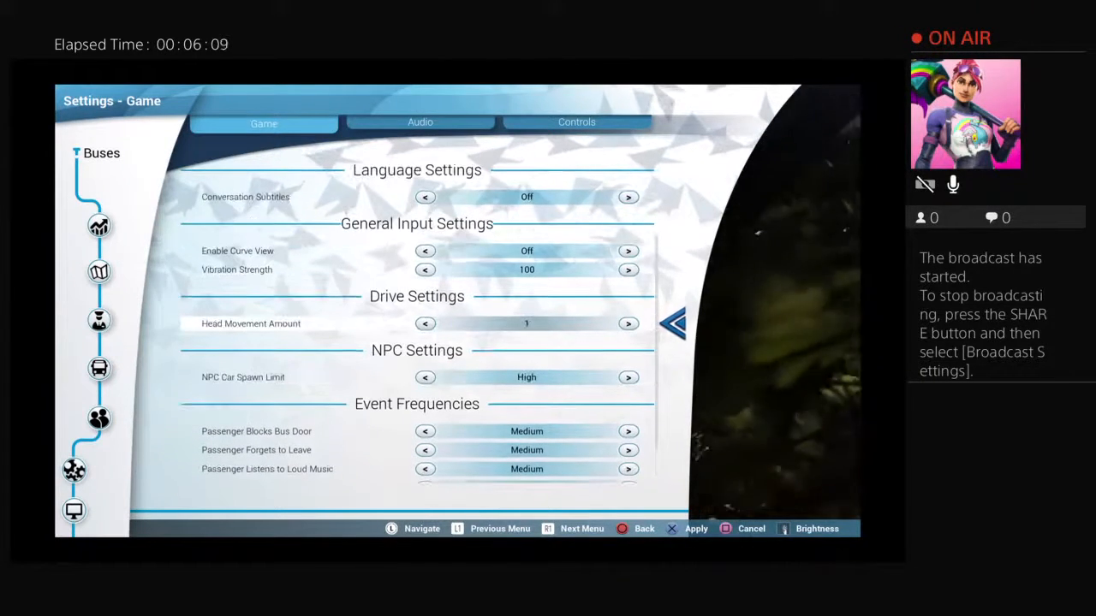
{"action": "scroll", "scroll_direction": "down", "scroll_amount": 3}
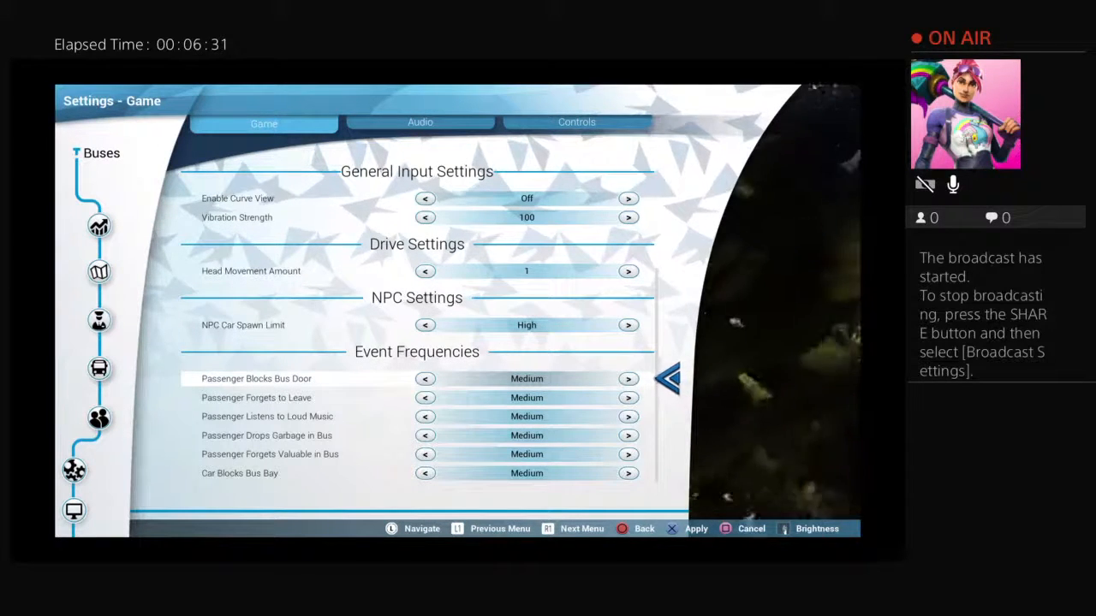
Set Passenger Blocks Bus Door and Passenger Forgets to Leave frequencies to Low, then leave settings.
{"action": "left_click", "coordinate": [628, 379]}
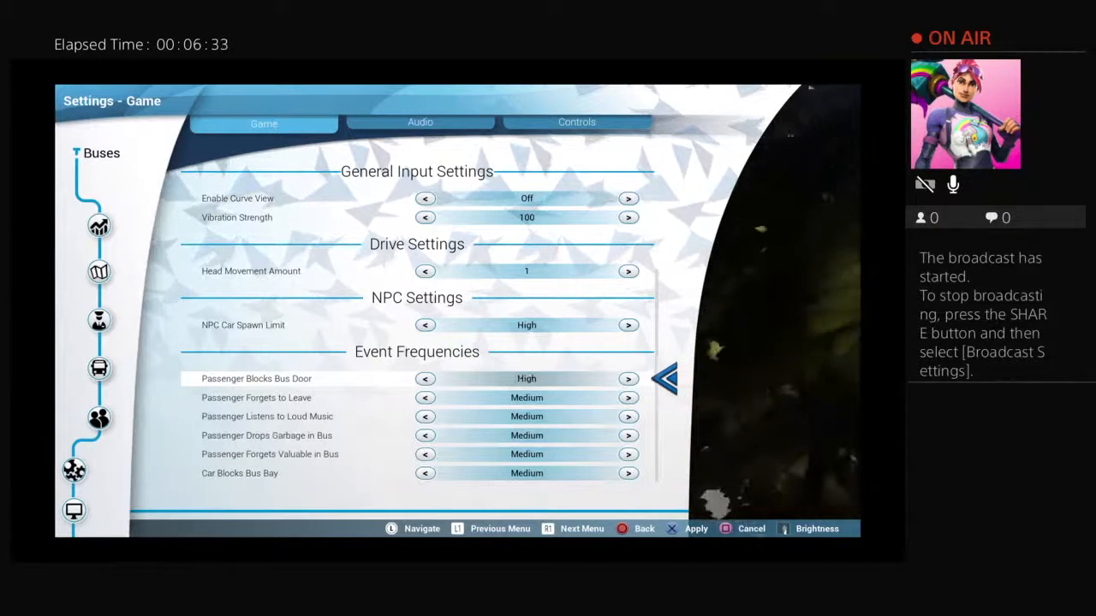
{"action": "left_click", "coordinate": [424, 378]}
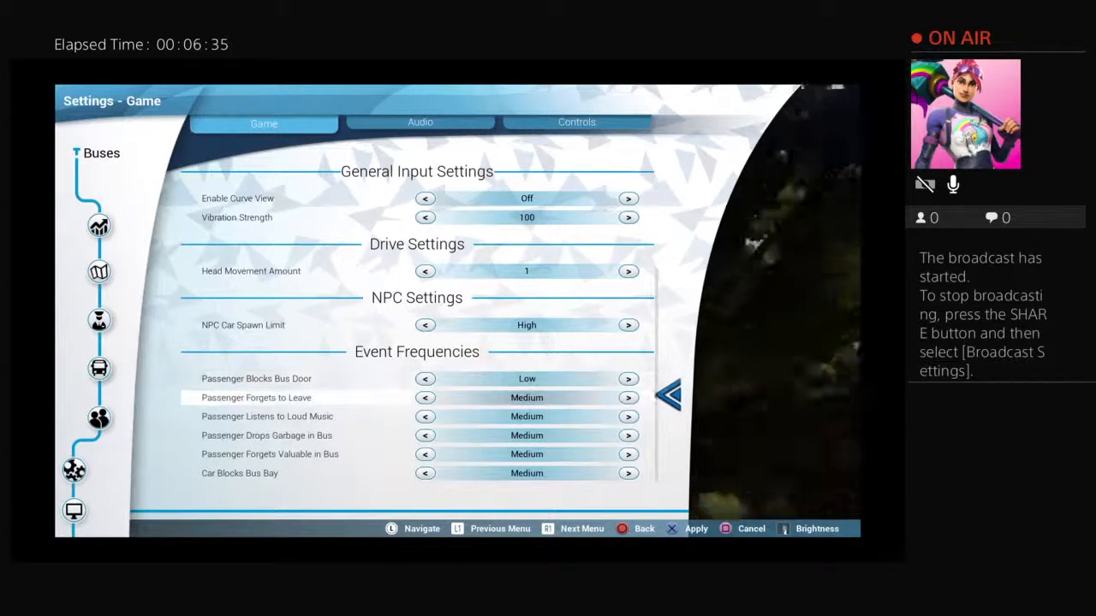
{"action": "left_click", "coordinate": [425, 397]}
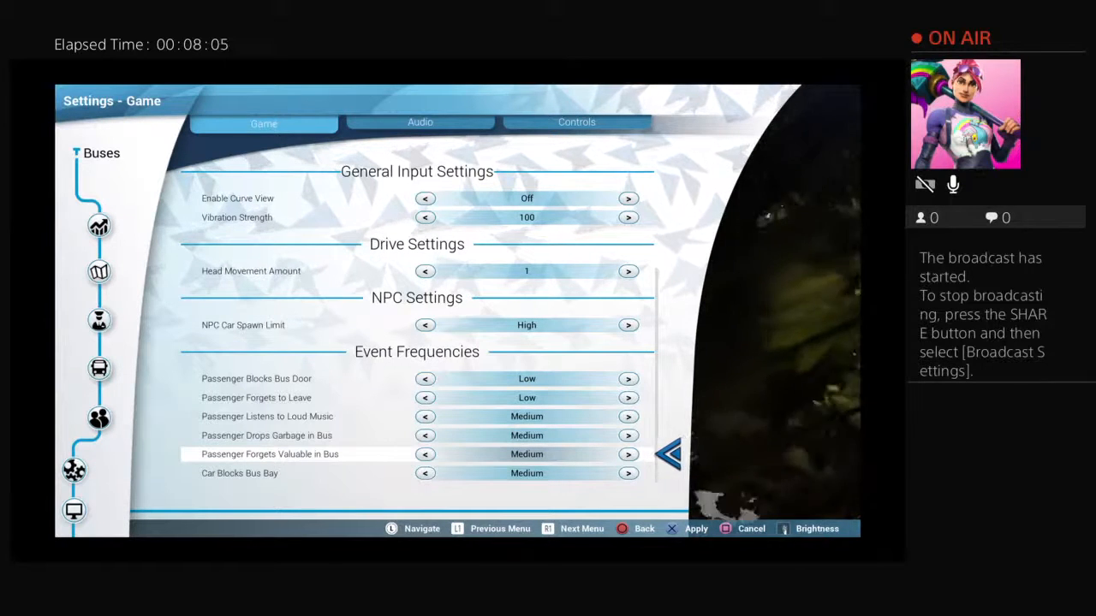
{"action": "left_click", "coordinate": [695, 528]}
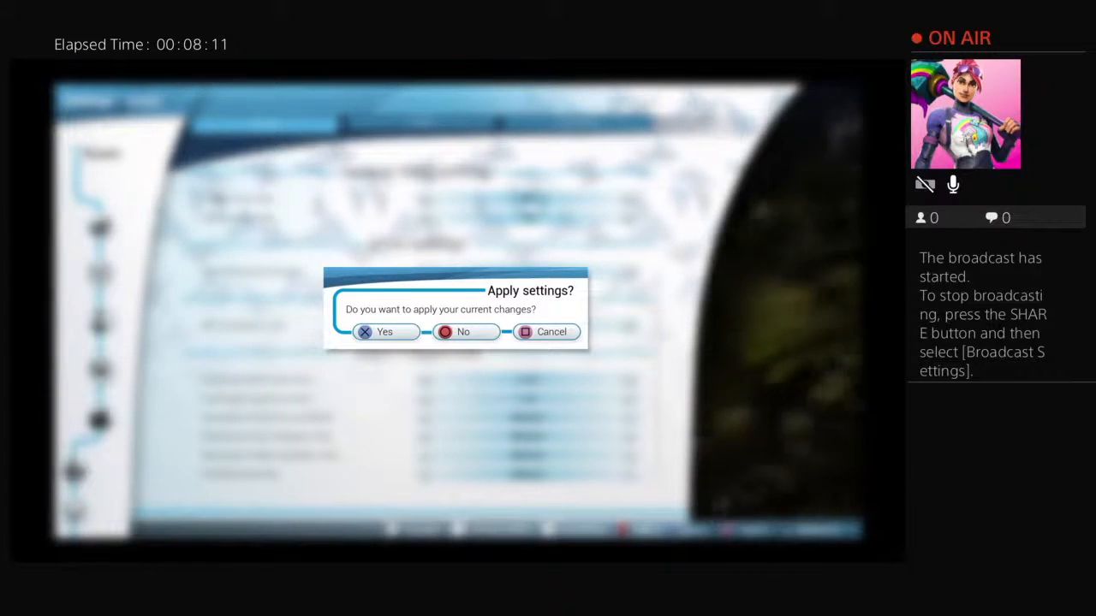
Confirm Yes on Apply settings and move to Route Management listing Route 6.
{"action": "left_click", "coordinate": [384, 332]}
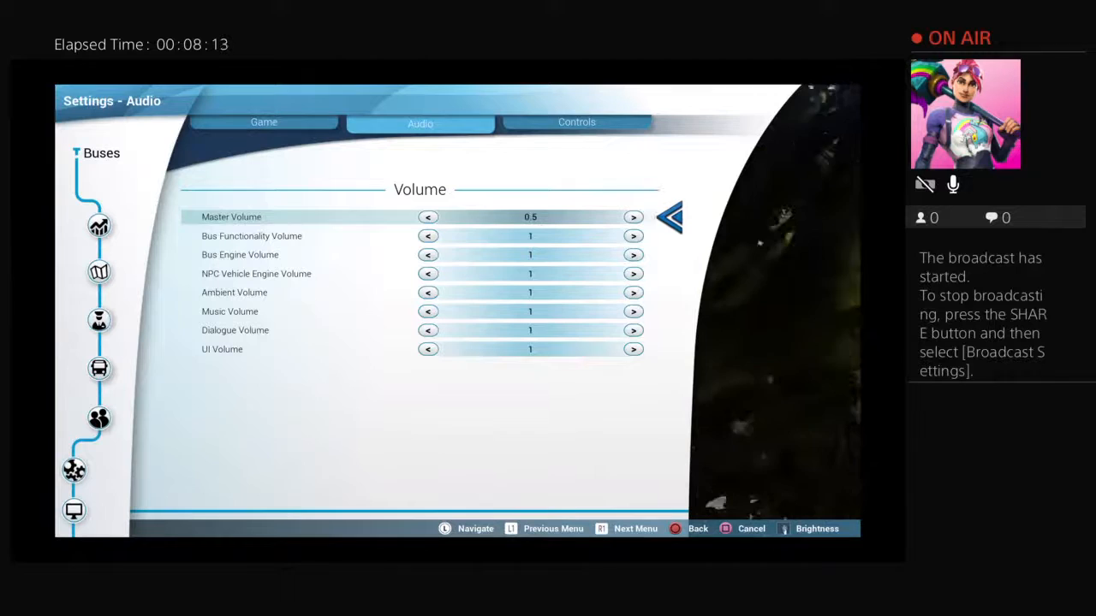
{"action": "left_click", "coordinate": [575, 123]}
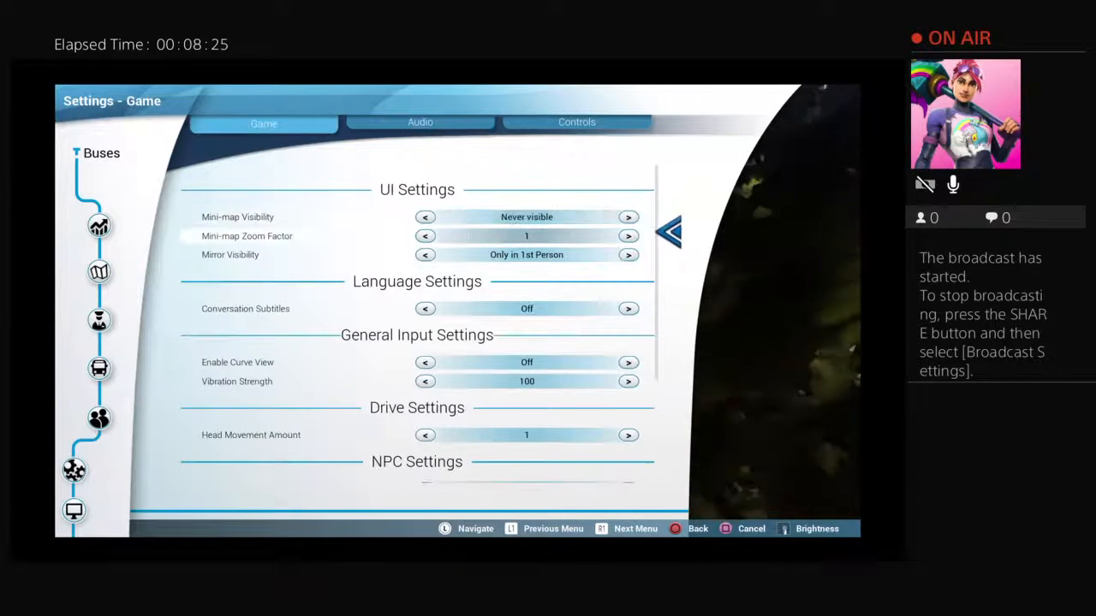
{"action": "scroll", "scroll_direction": "down", "scroll_amount": 3}
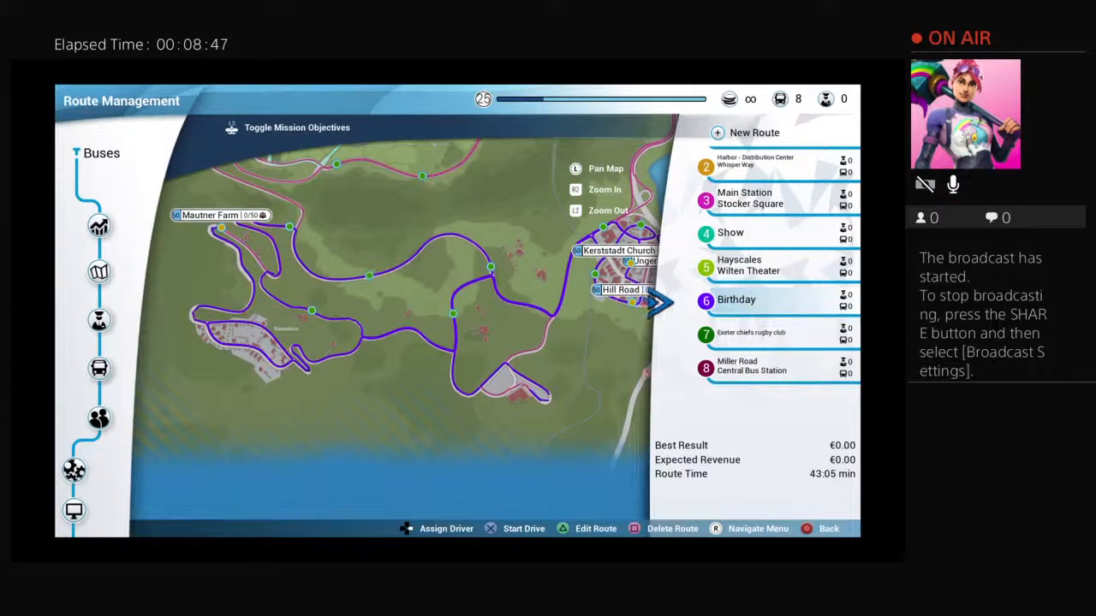
Set up a drive on Route 6 and OK the national holiday notice.
{"action": "left_click", "coordinate": [524, 527]}
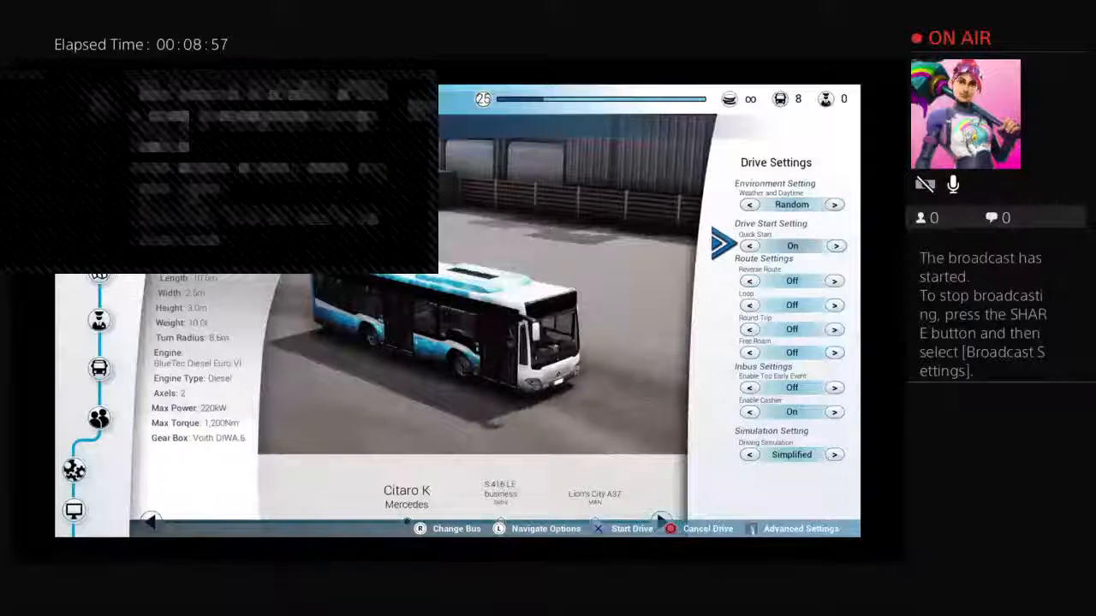
{"action": "left_click", "coordinate": [834, 205]}
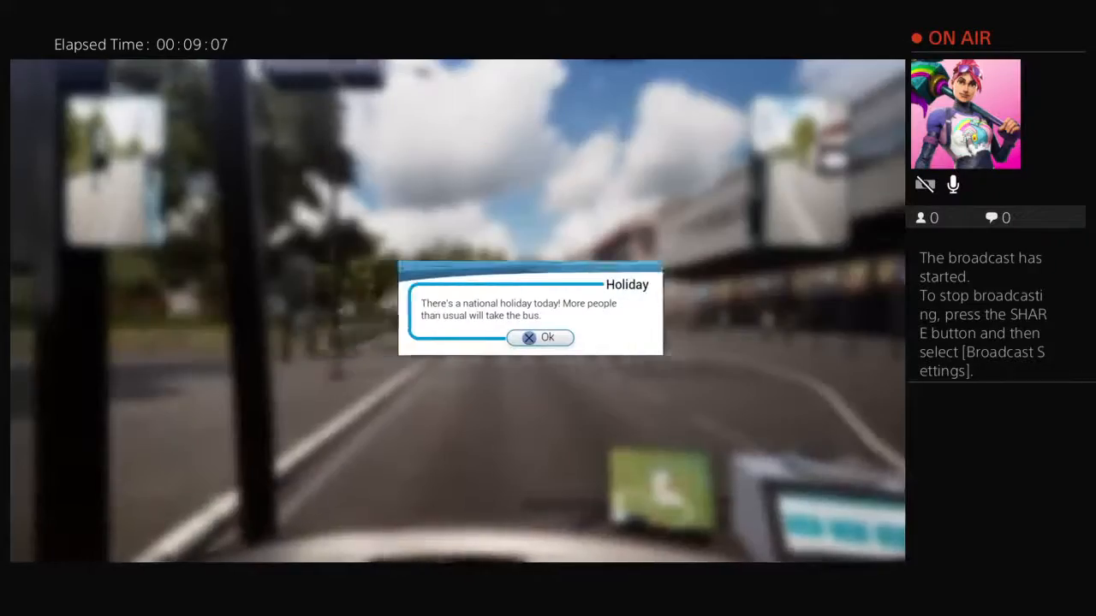
{"action": "left_click", "coordinate": [541, 337]}
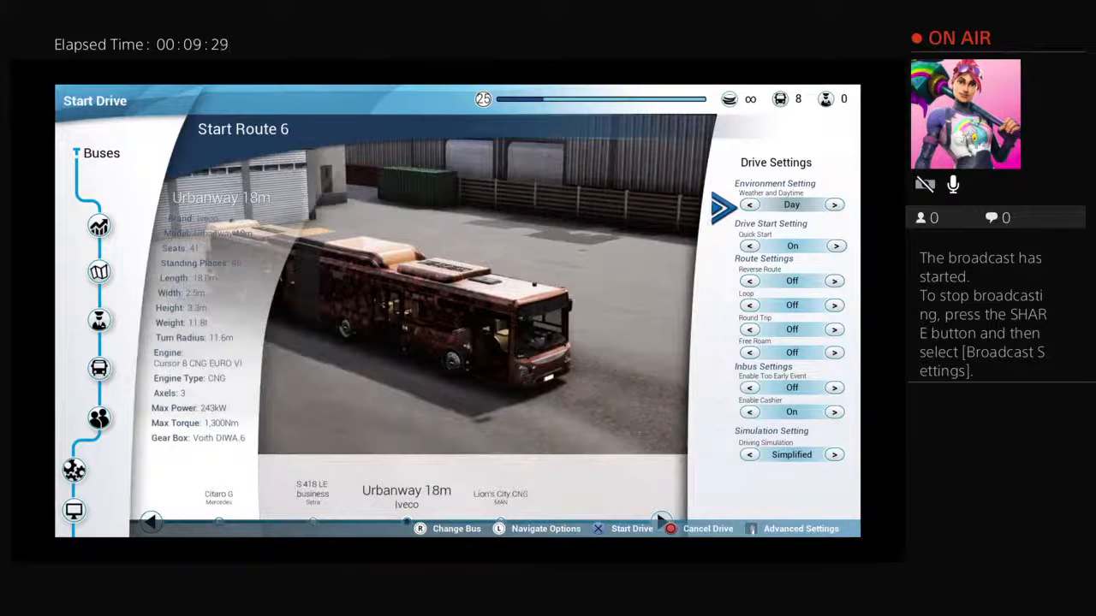
Start driving Route 6 with the Urbanway 18m bus.
{"action": "left_click", "coordinate": [832, 204]}
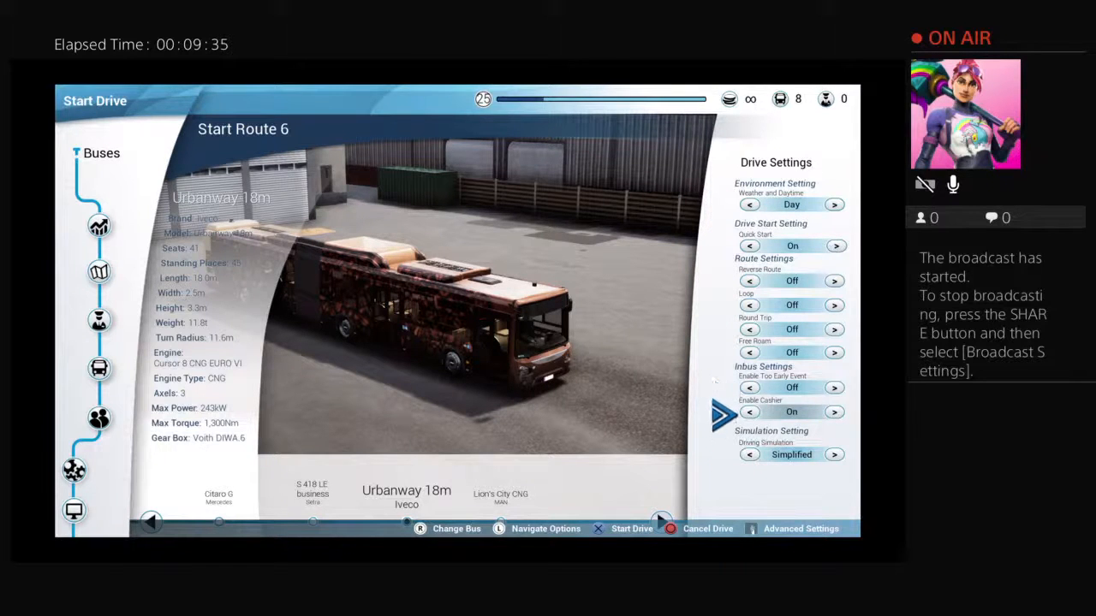
{"action": "left_click", "coordinate": [632, 528]}
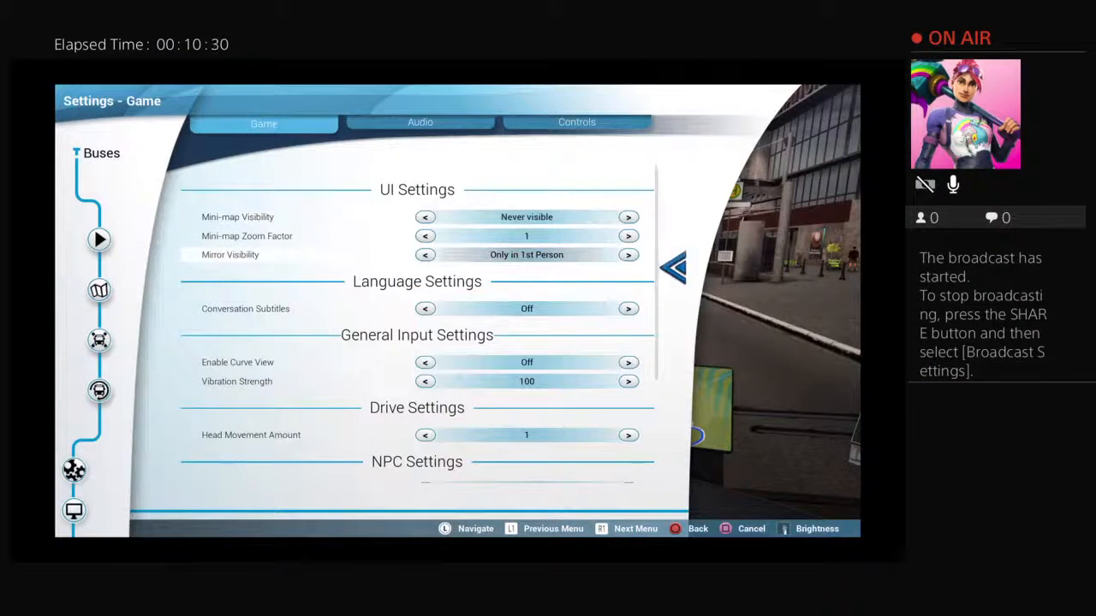
Return to the Company Menu and confirm Quit Game.
{"action": "left_click", "coordinate": [629, 253]}
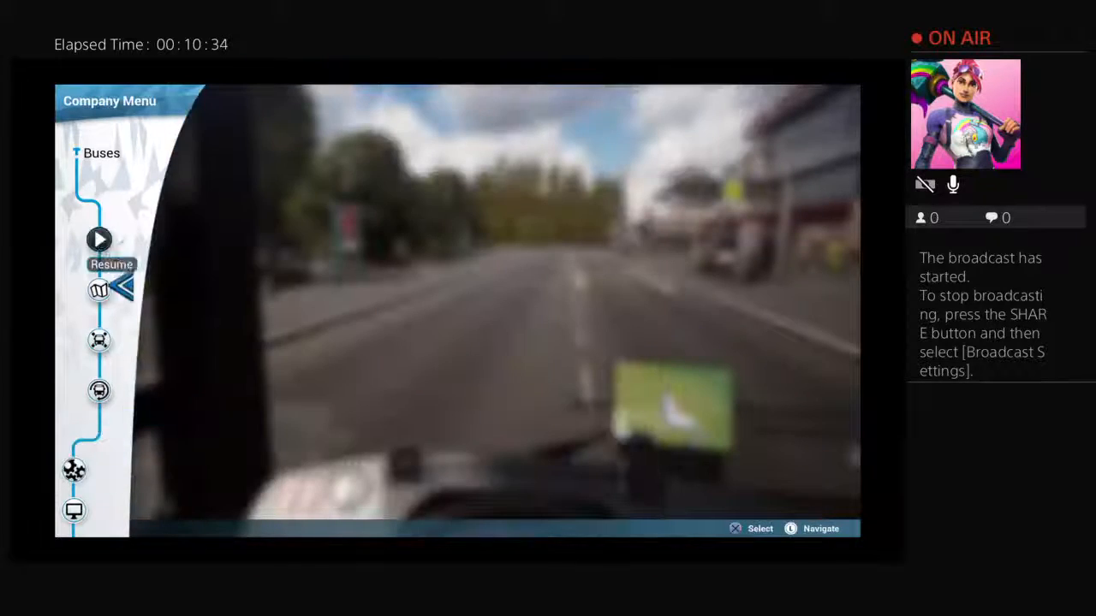
{"action": "left_click", "coordinate": [100, 238]}
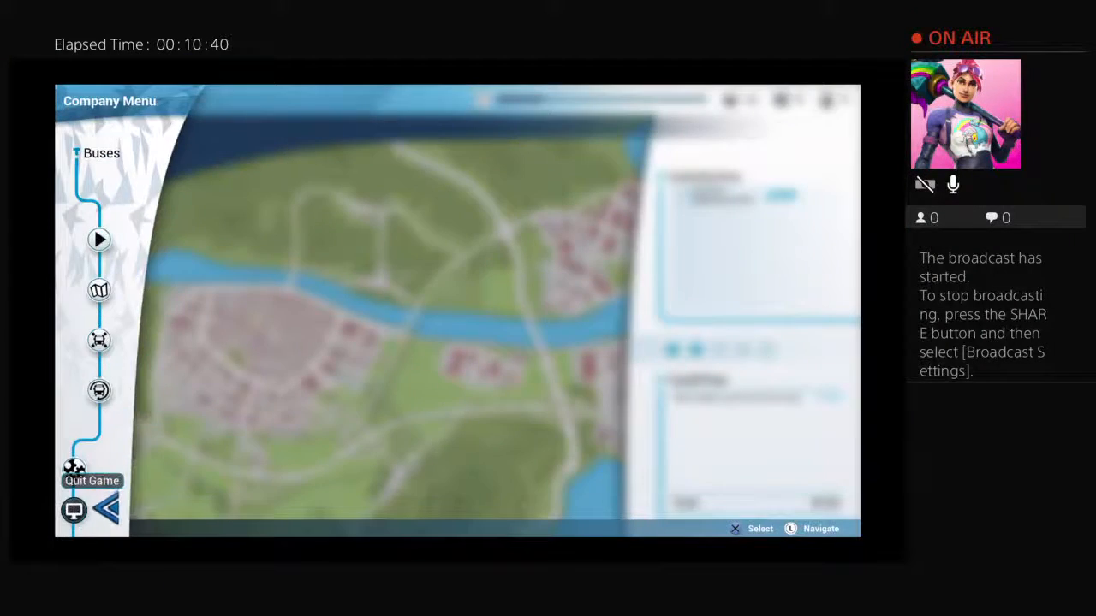
{"action": "left_click", "coordinate": [92, 469]}
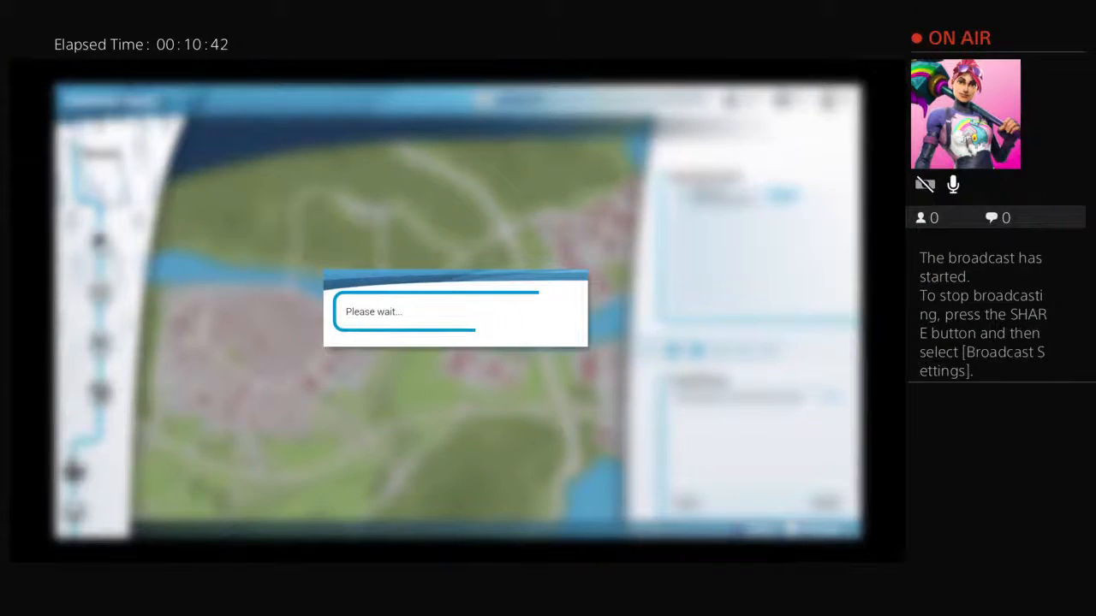